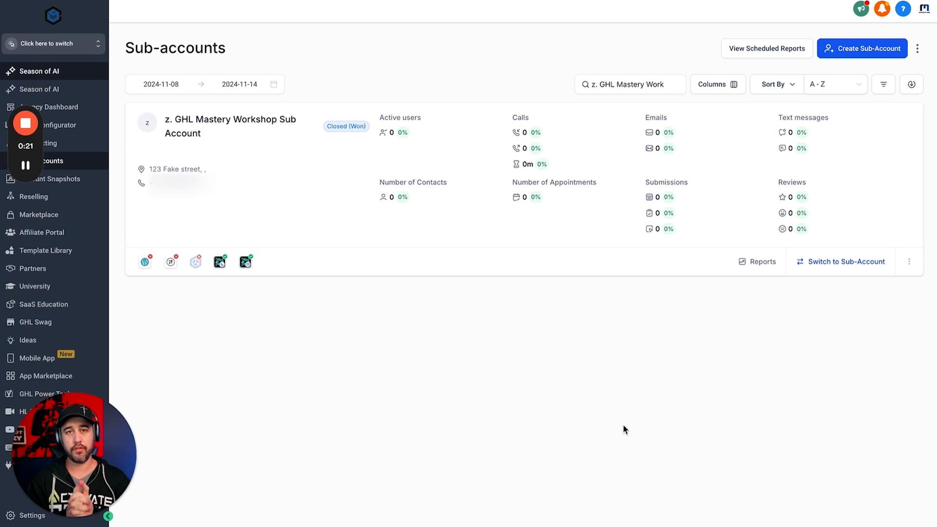
pyautogui.moveTo(344, 407)
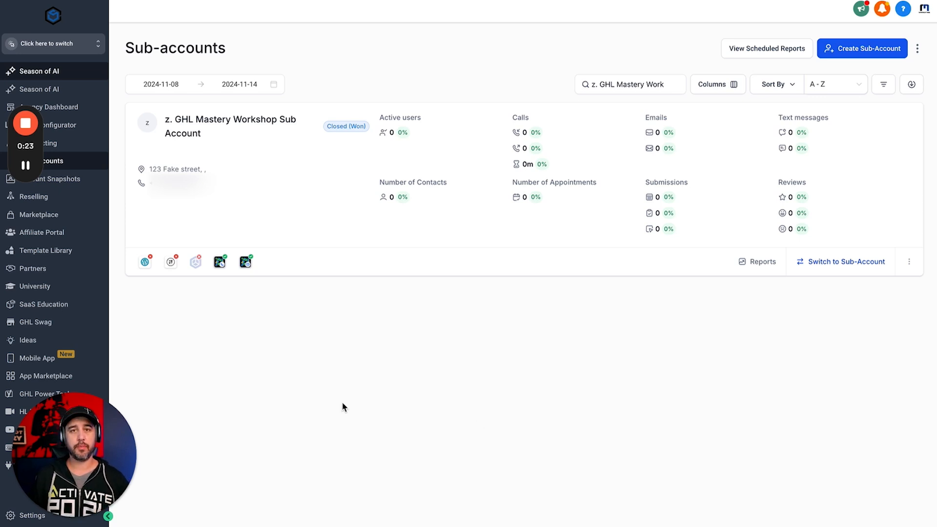